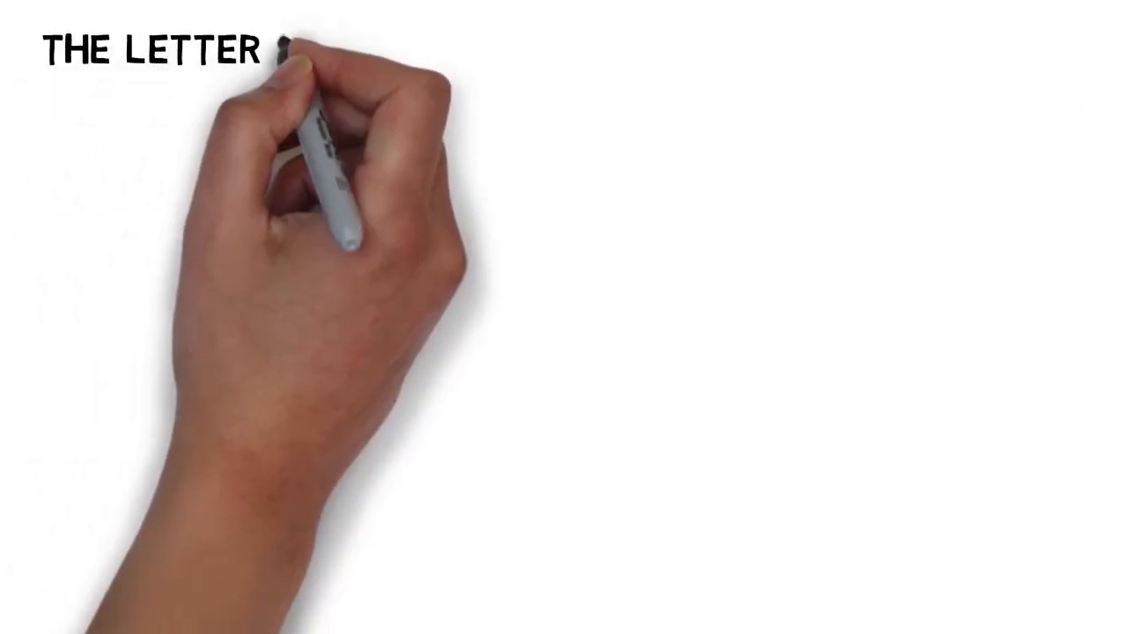
{"action": "type", "text": "R"}
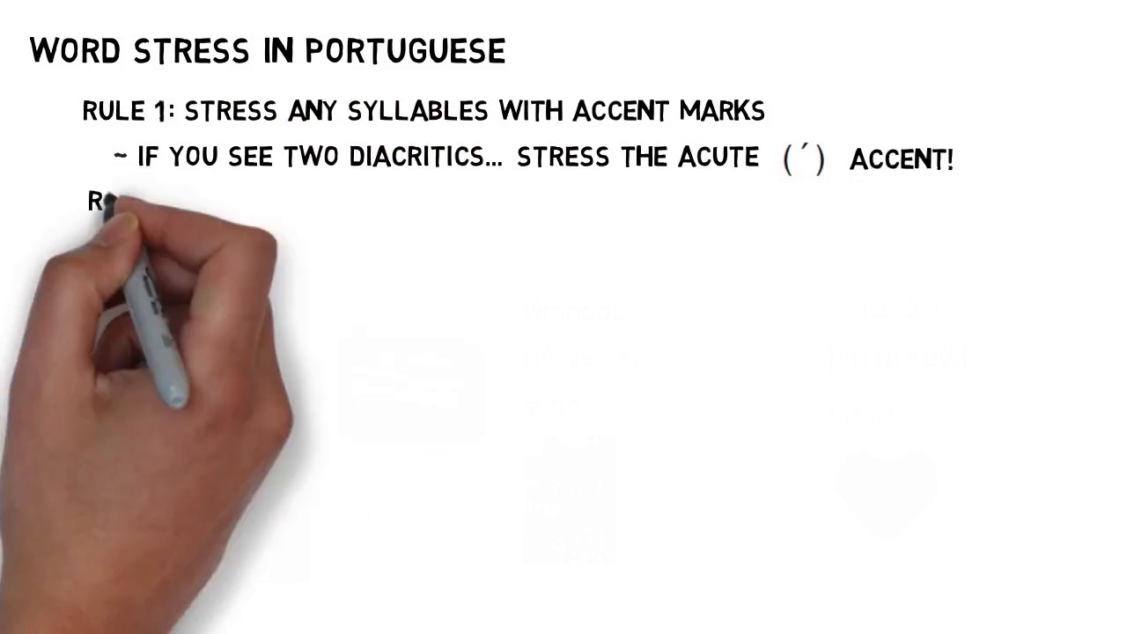
{"action": "type", "text": "RULE 2: STRESS THE LAST S"}
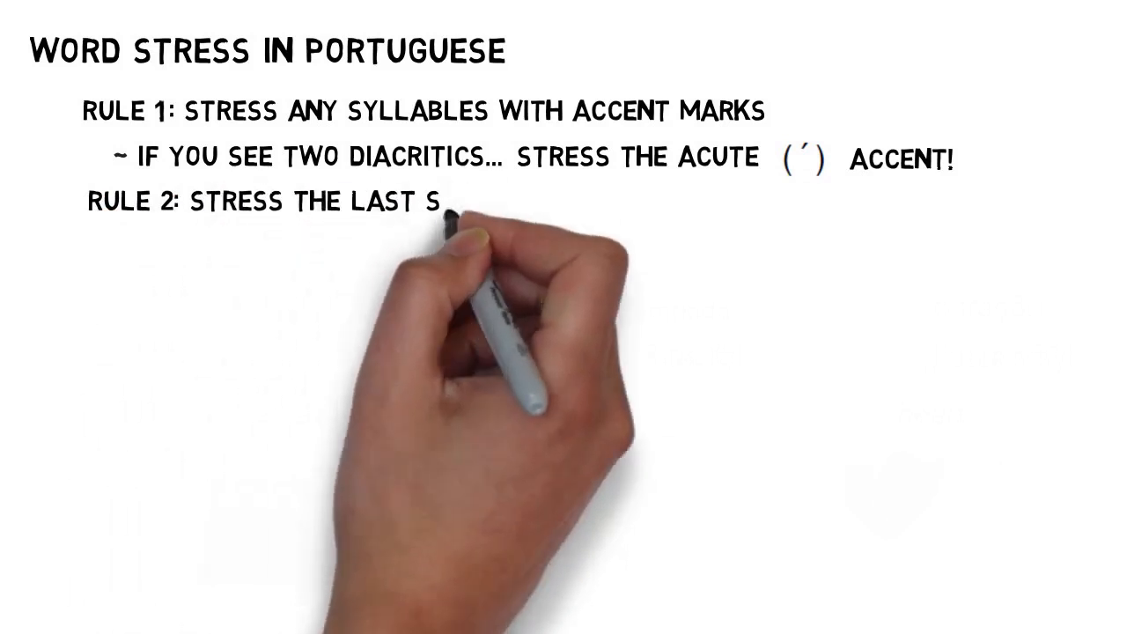